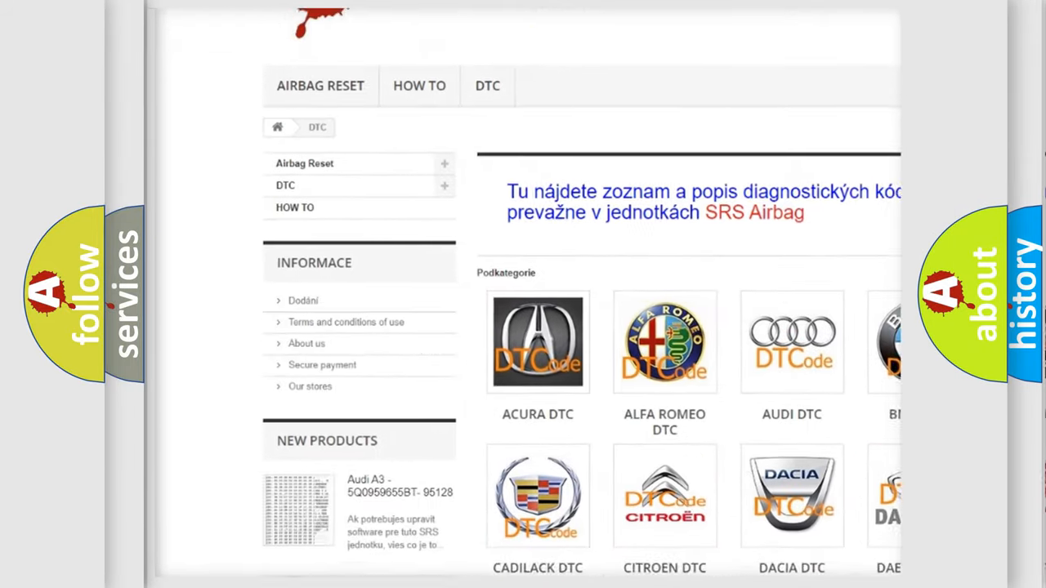
# Scroll past the manufacturer logo categories down to the table of B-series airbag codes.
pyautogui.scroll(-3)
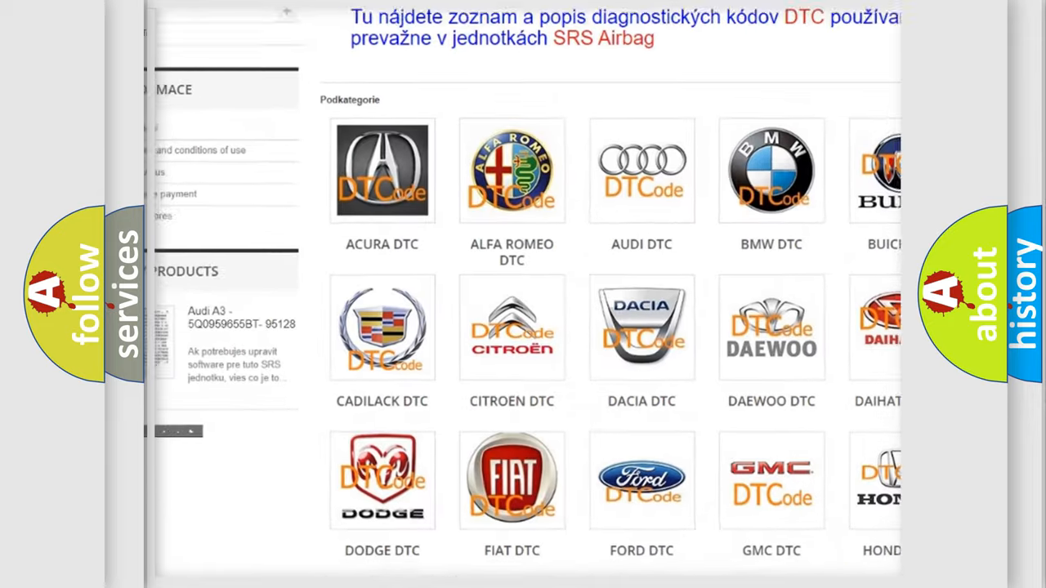
pyautogui.scroll(-3)
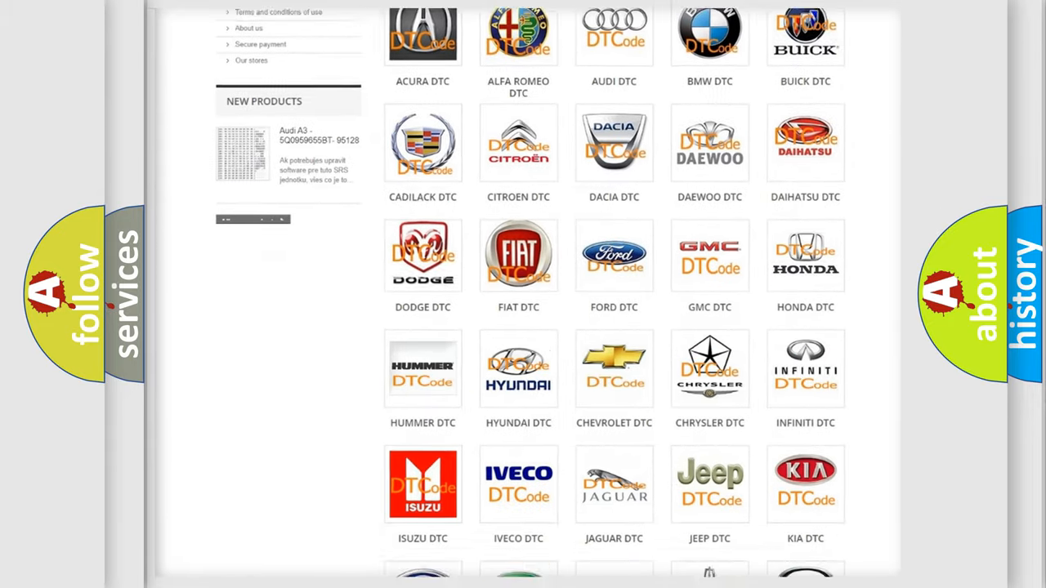
pyautogui.scroll(-3)
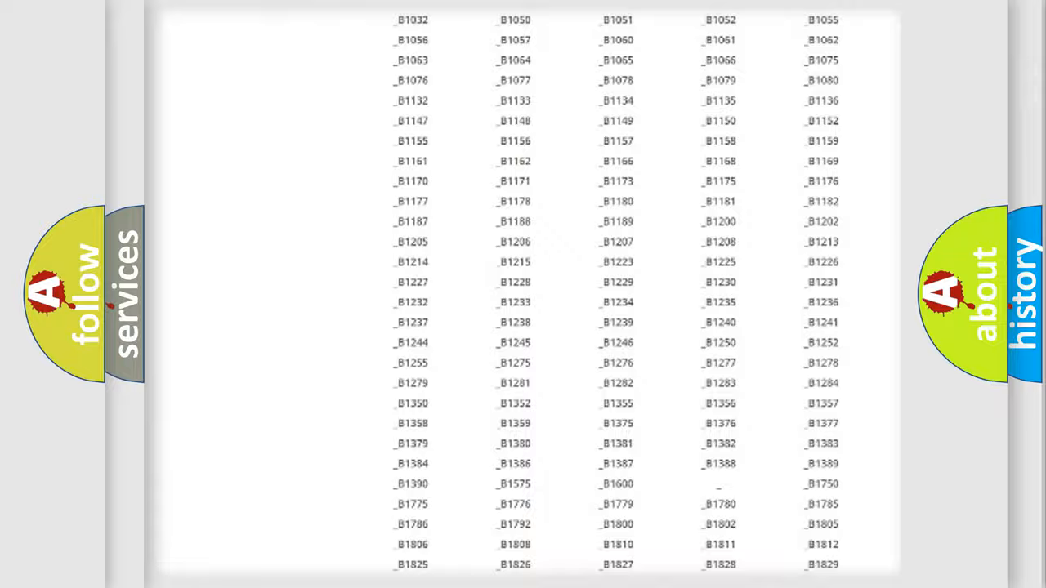
pyautogui.scroll(3)
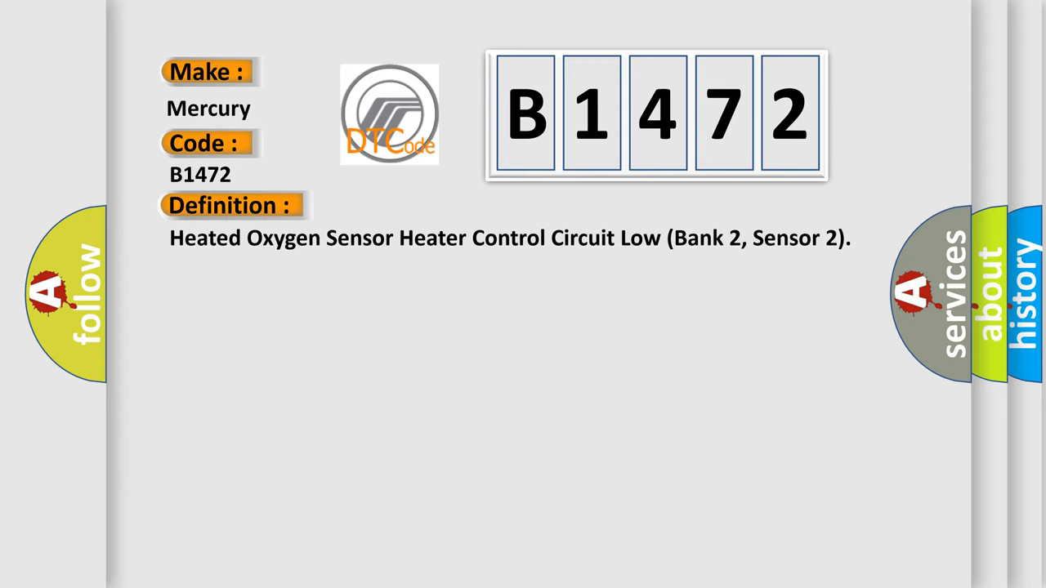
# Advance to the B1472 description: engine running over 2 s, 11–16.5 V, rear O2 current below 0.17 A.
pyautogui.click(424, 205)
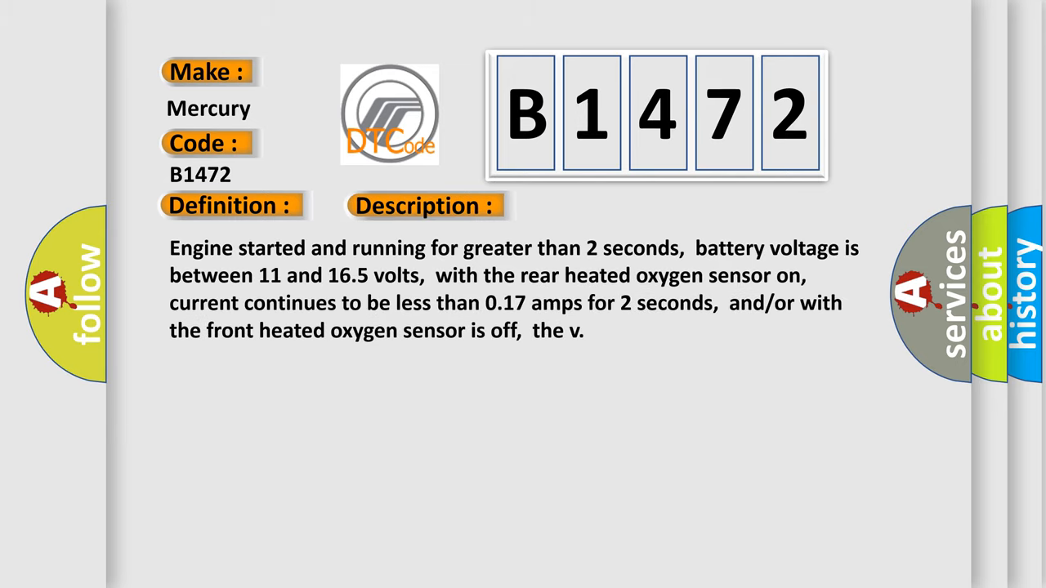